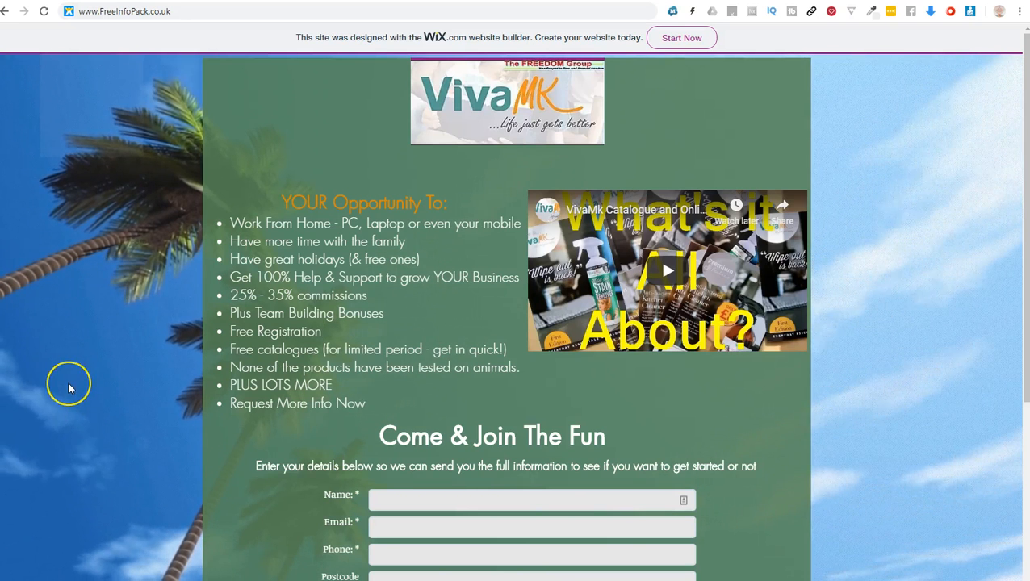
mouse_move(68, 392)
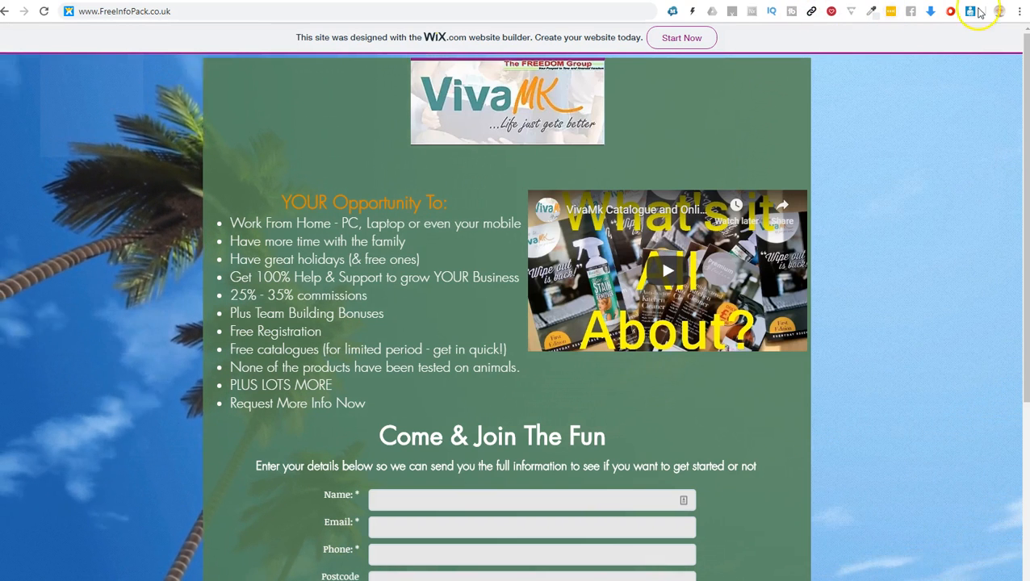
mouse_move(1020, 10)
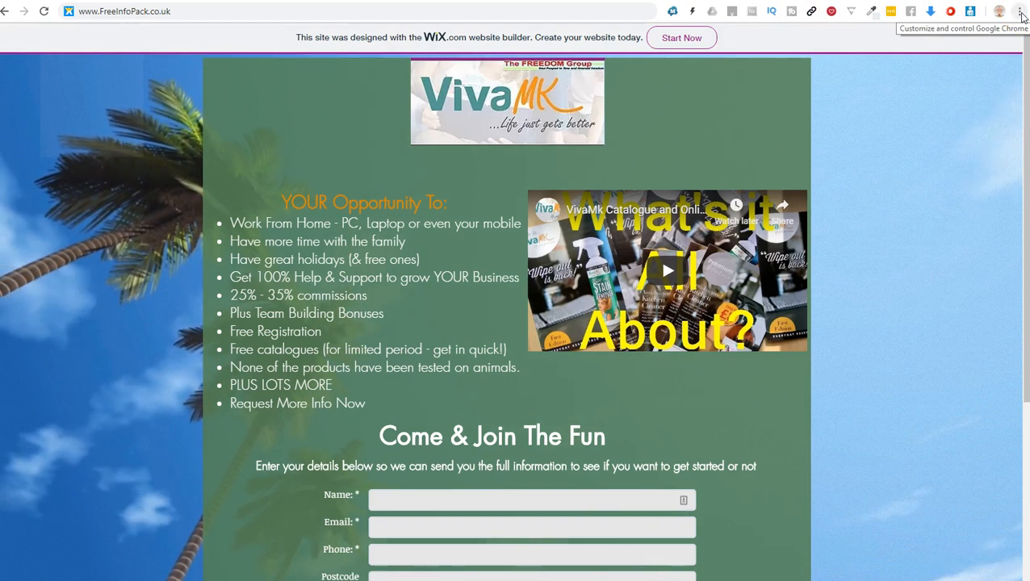
Reach the Clear browsing data dialog from the three-dot menu via More tools.
click(1020, 12)
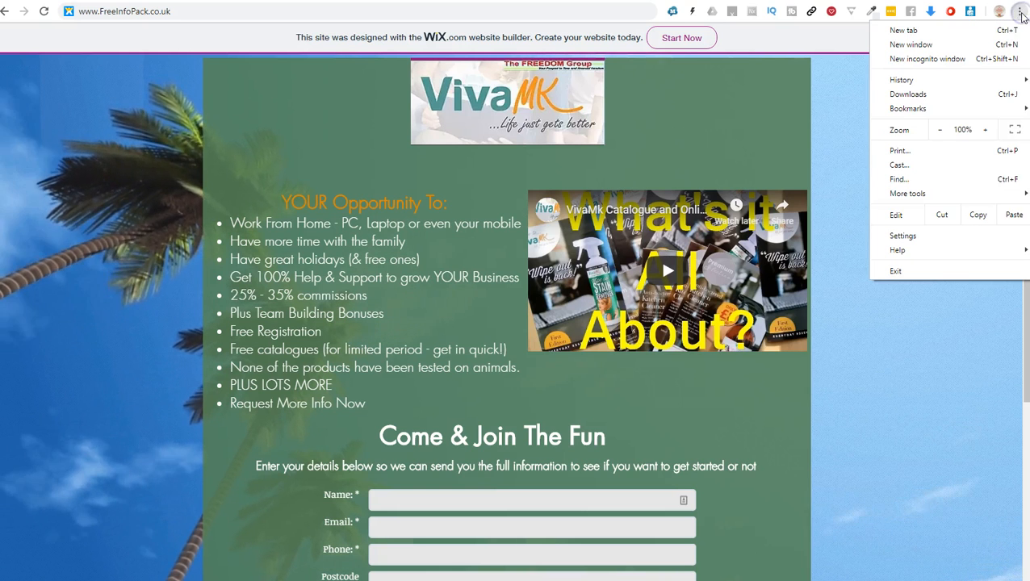
click(907, 108)
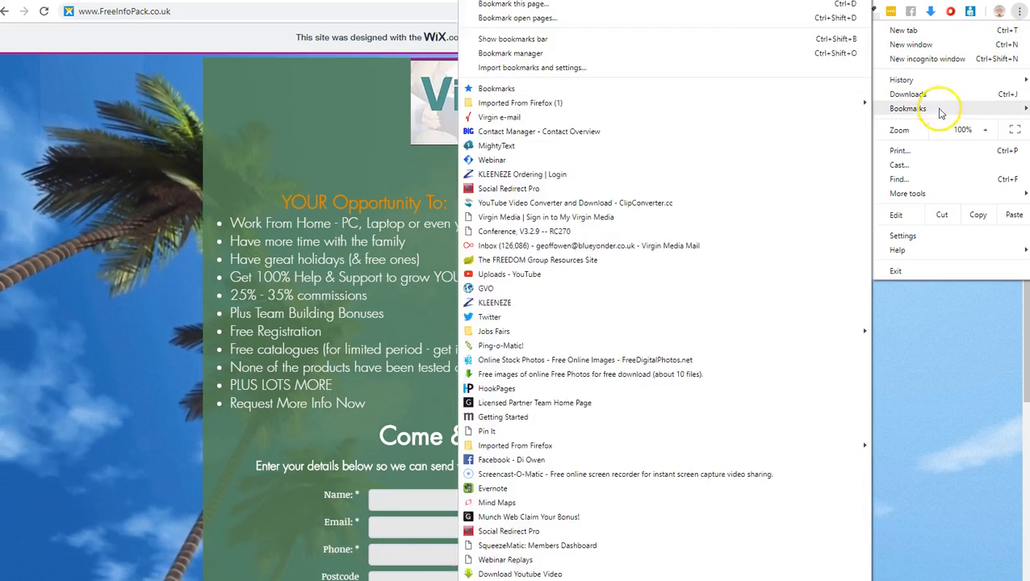
click(907, 193)
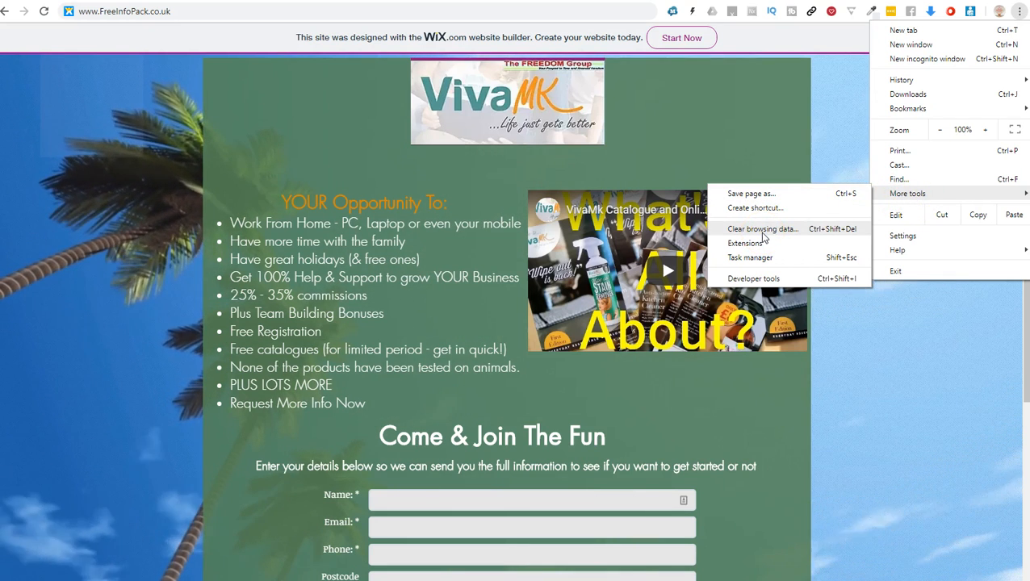
click(762, 229)
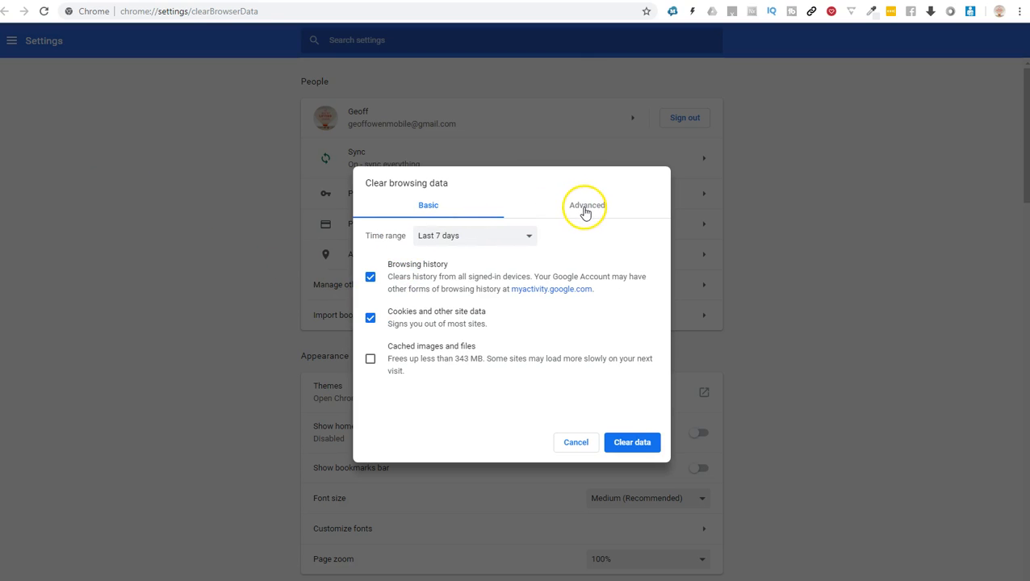
mouse_move(437, 274)
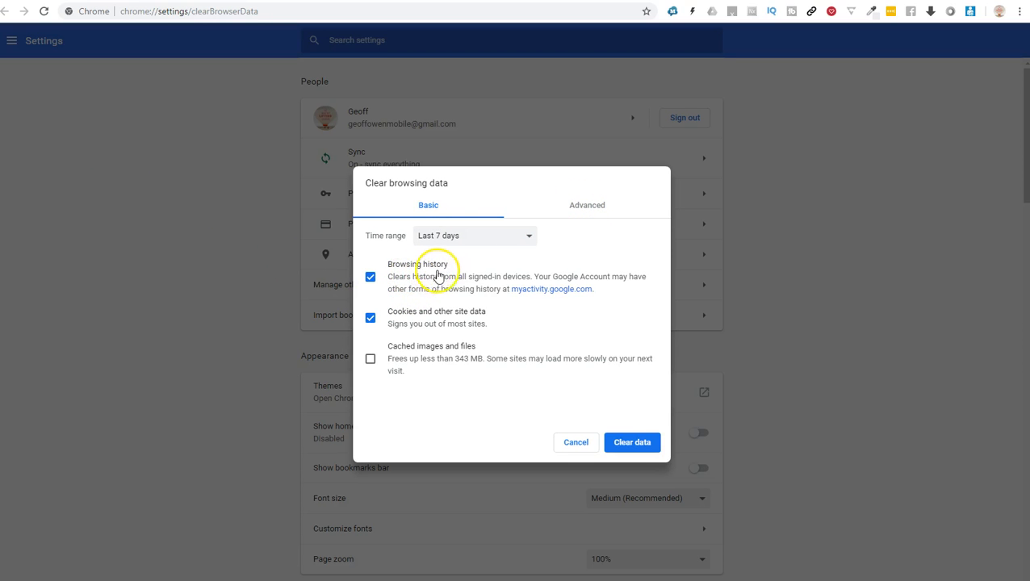
mouse_move(426, 334)
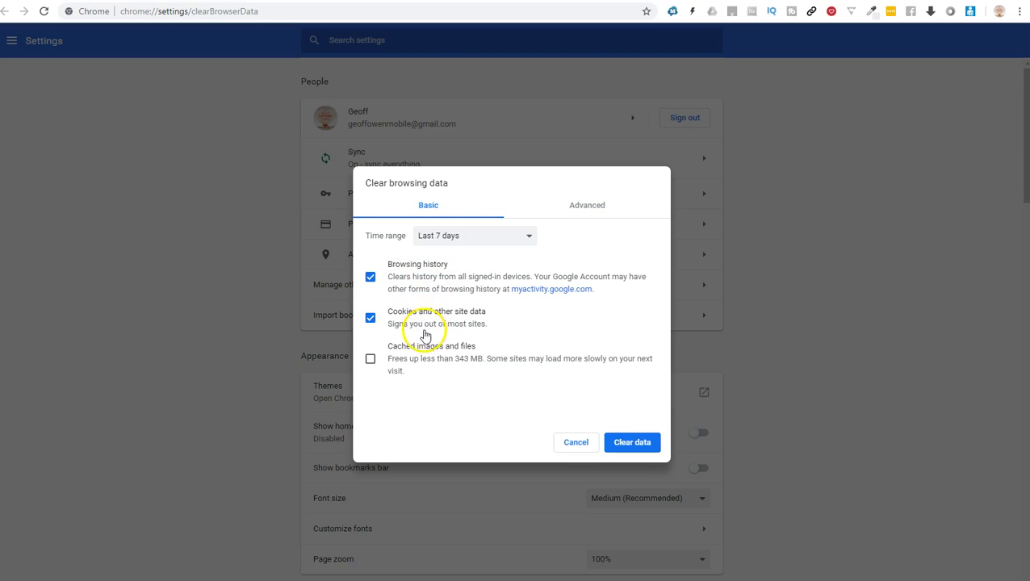
mouse_move(420, 352)
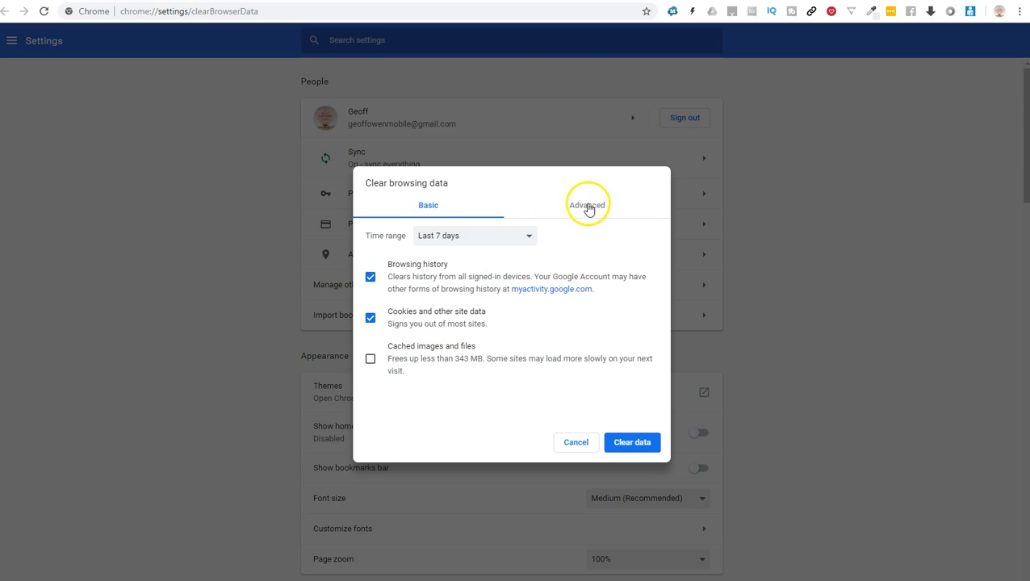
Show the Advanced data-type list and expand the Time range choices.
click(588, 205)
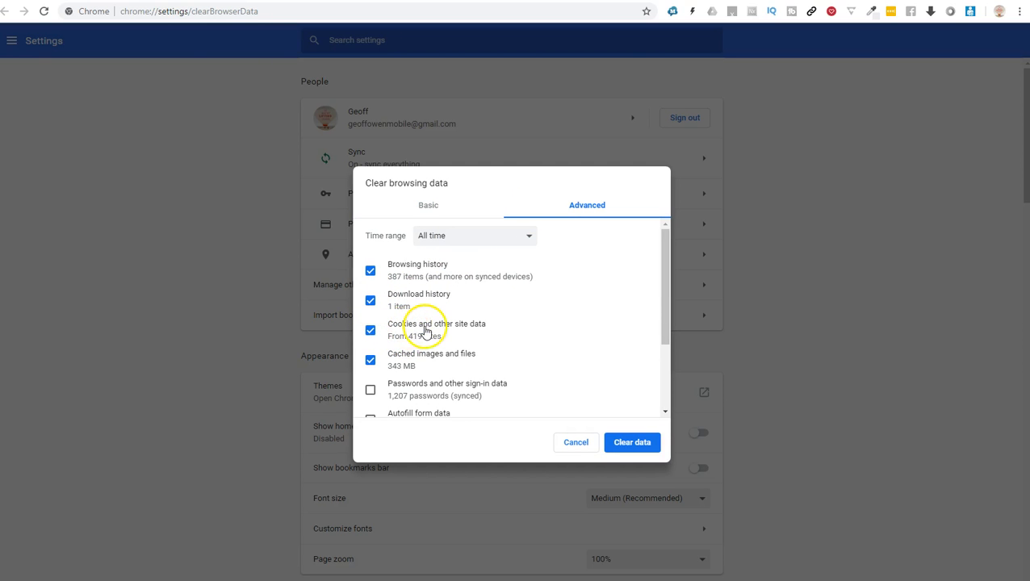
mouse_move(426, 365)
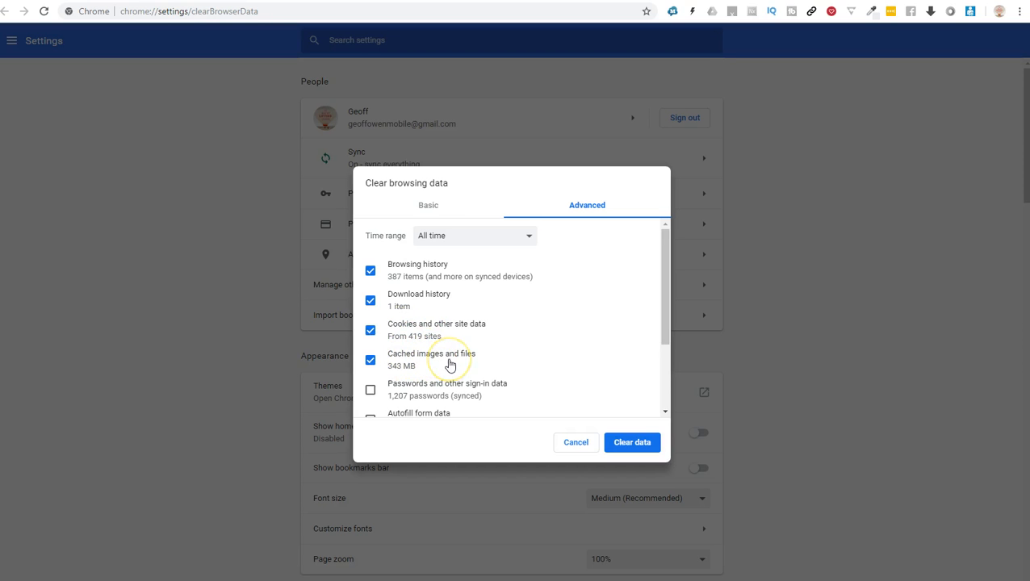
mouse_move(531, 240)
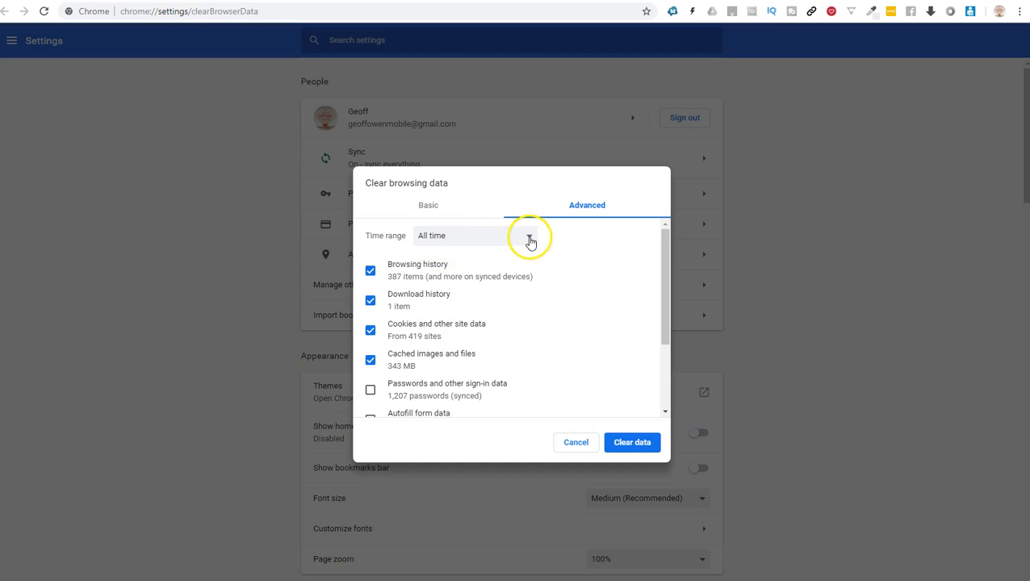
click(475, 235)
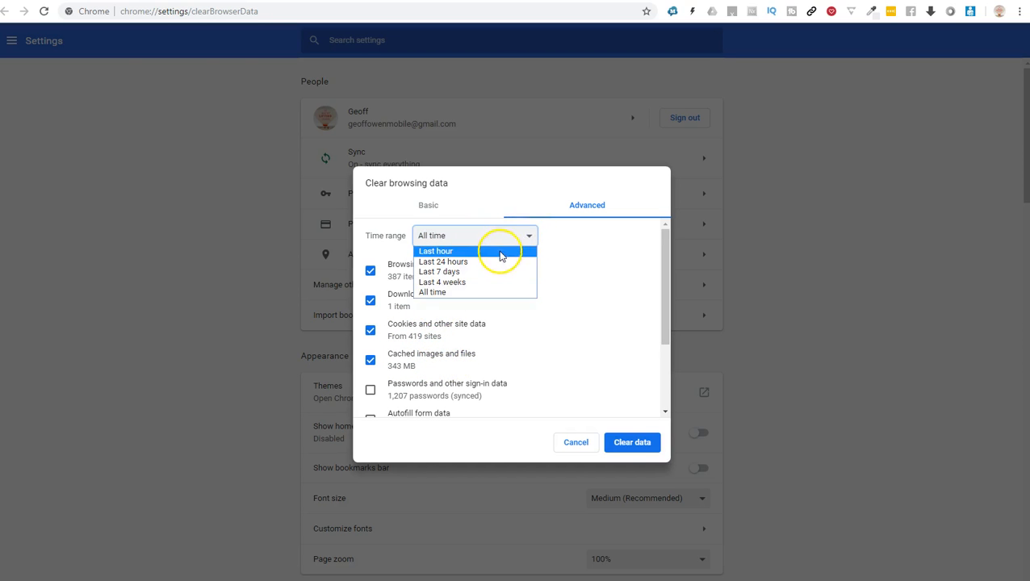
mouse_move(477, 271)
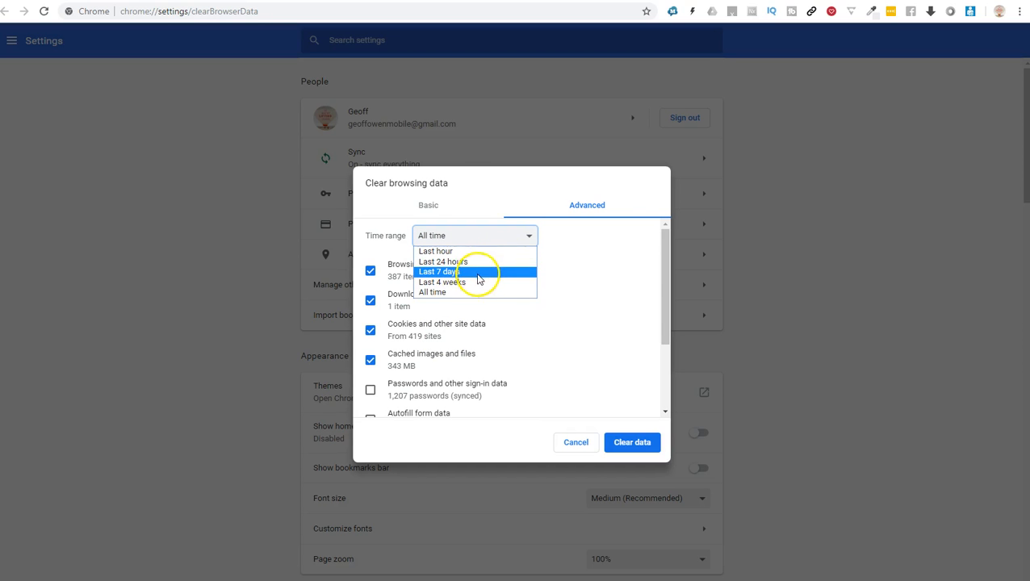
mouse_move(466, 251)
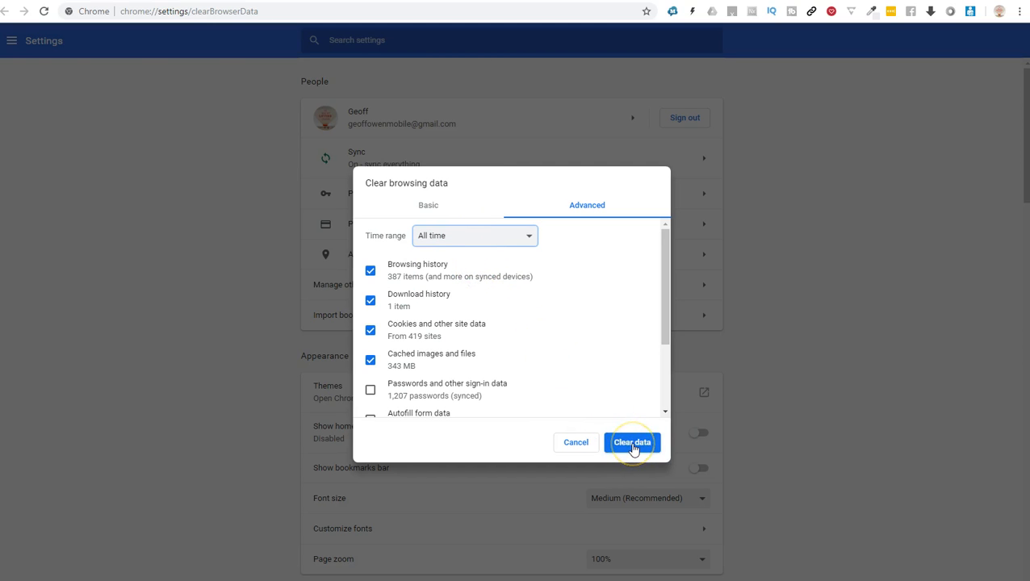
Clear the selected browsing data for all time and return to Settings.
click(631, 442)
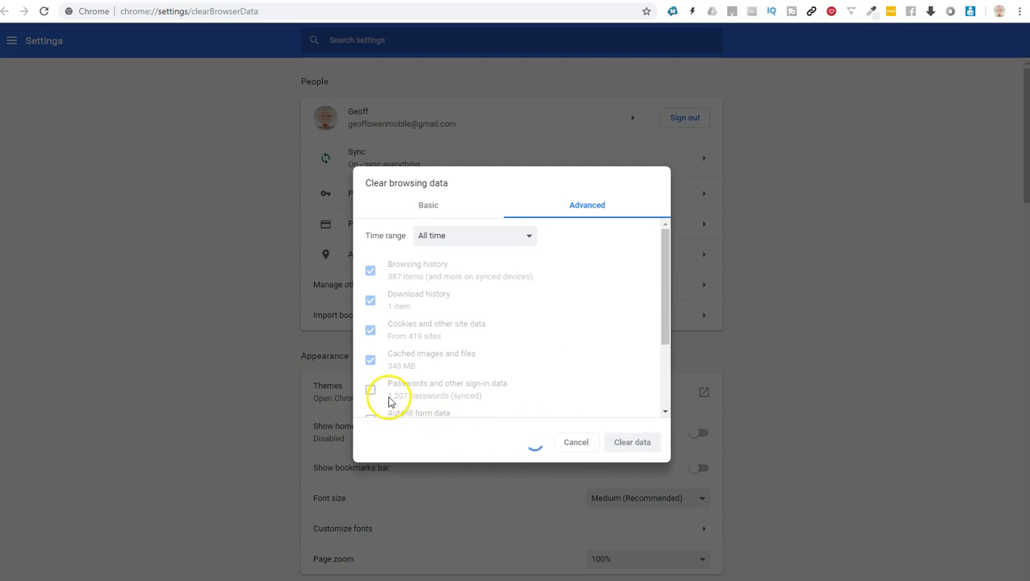
click(575, 442)
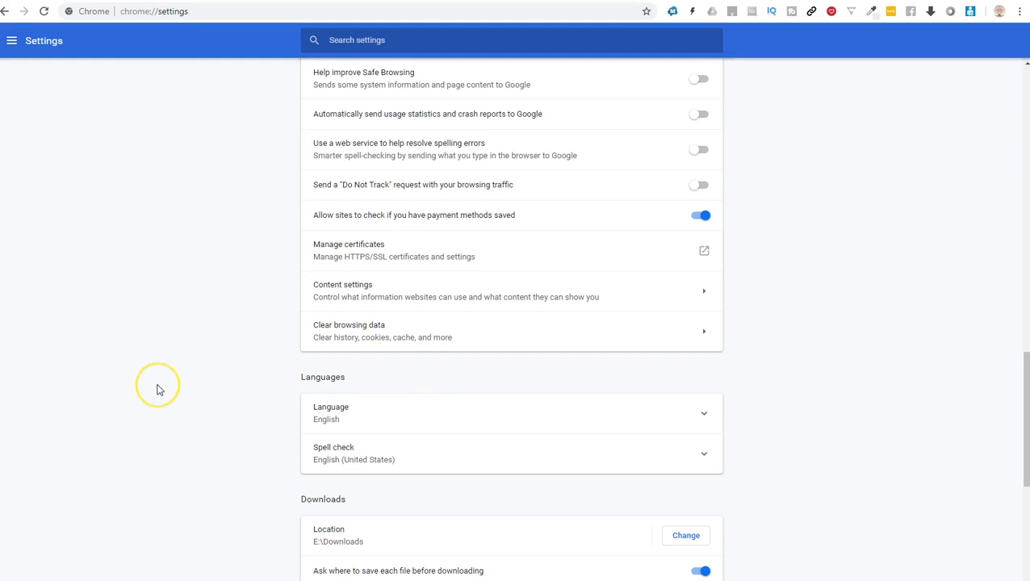
mouse_move(159, 397)
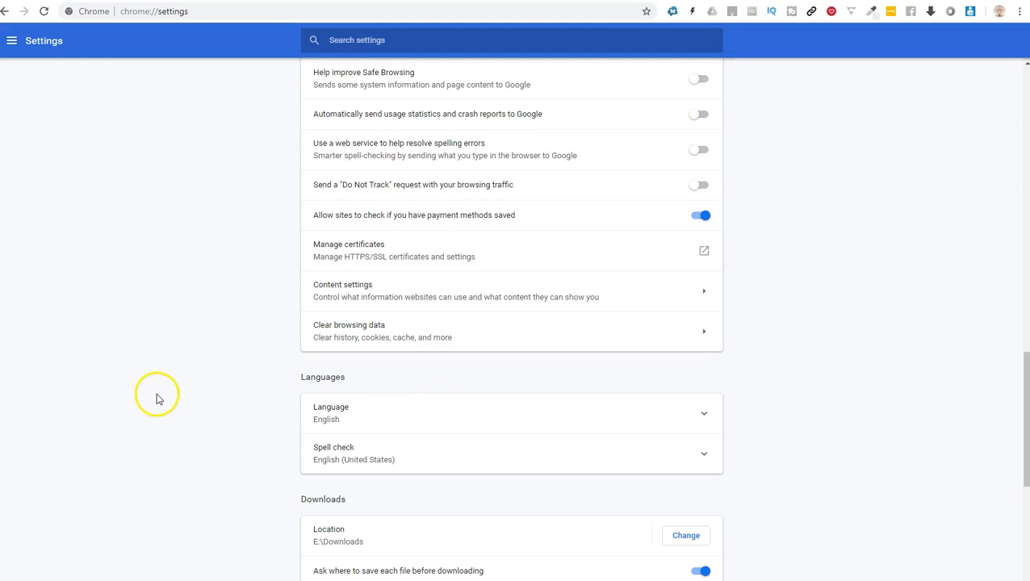
mouse_move(164, 403)
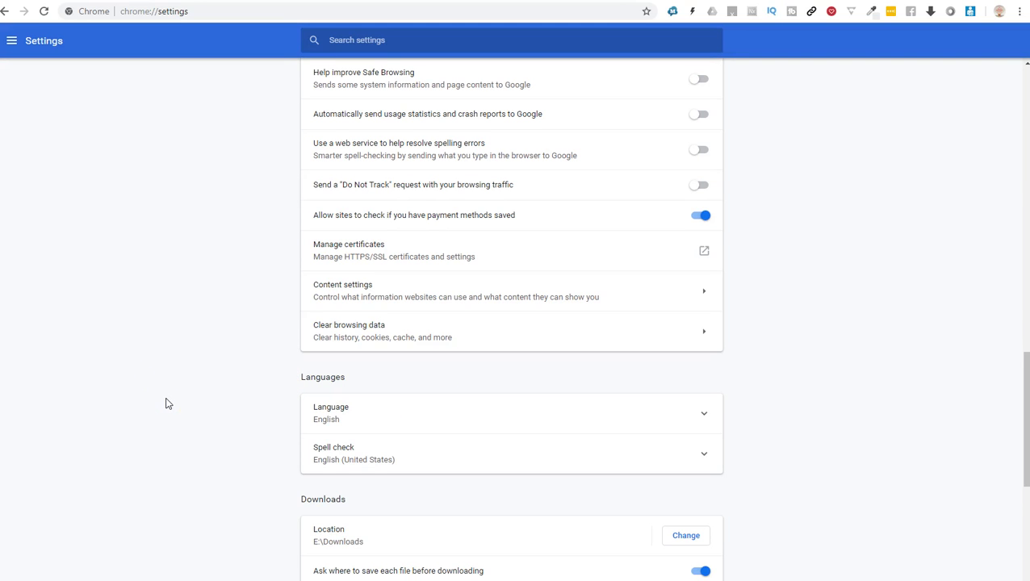